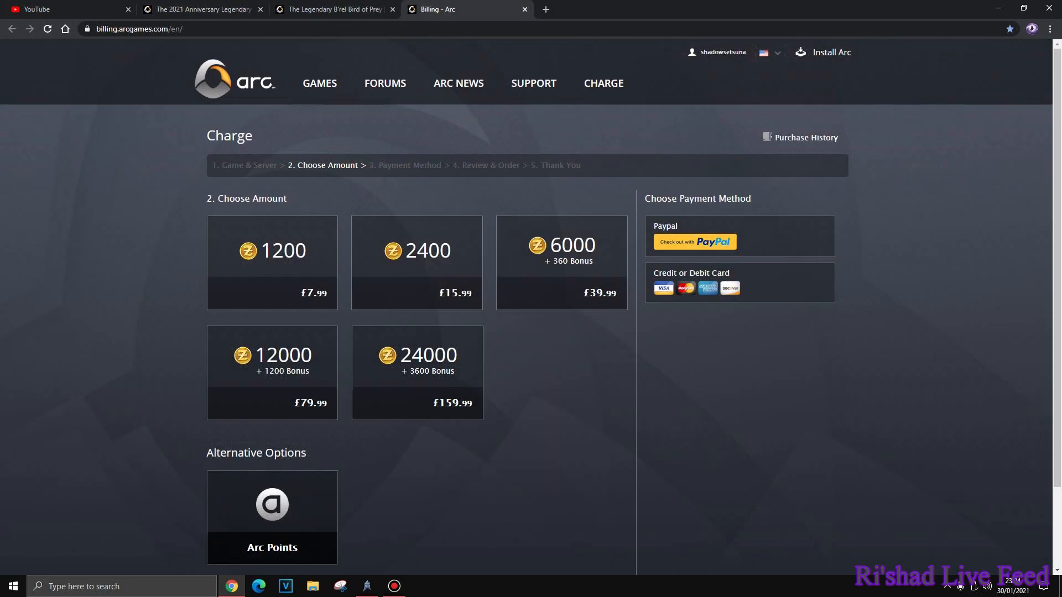
Switch to the Legendary B'rel Bird of Prey article and scroll to its ship stats list
{"action": "left_click", "coordinate": [417, 372]}
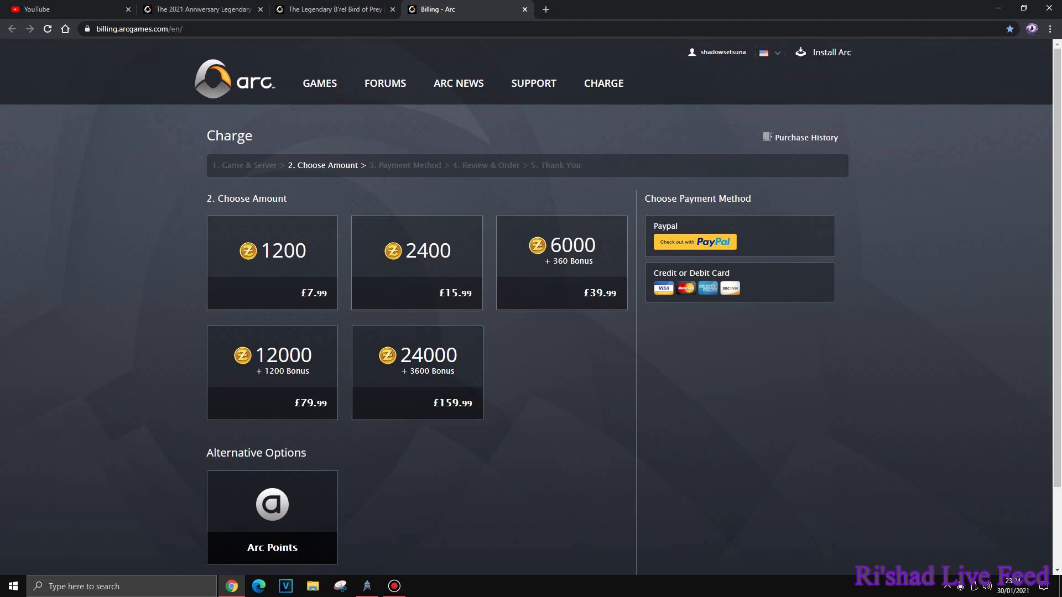
{"action": "left_click", "coordinate": [333, 8]}
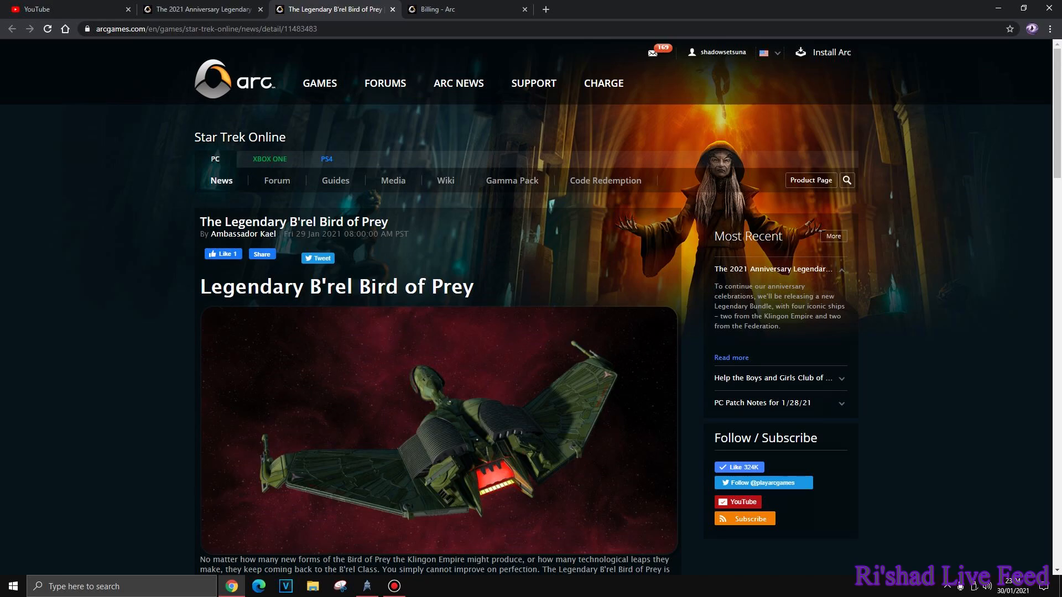
{"action": "scroll", "scroll_direction": "down", "scroll_amount": 3}
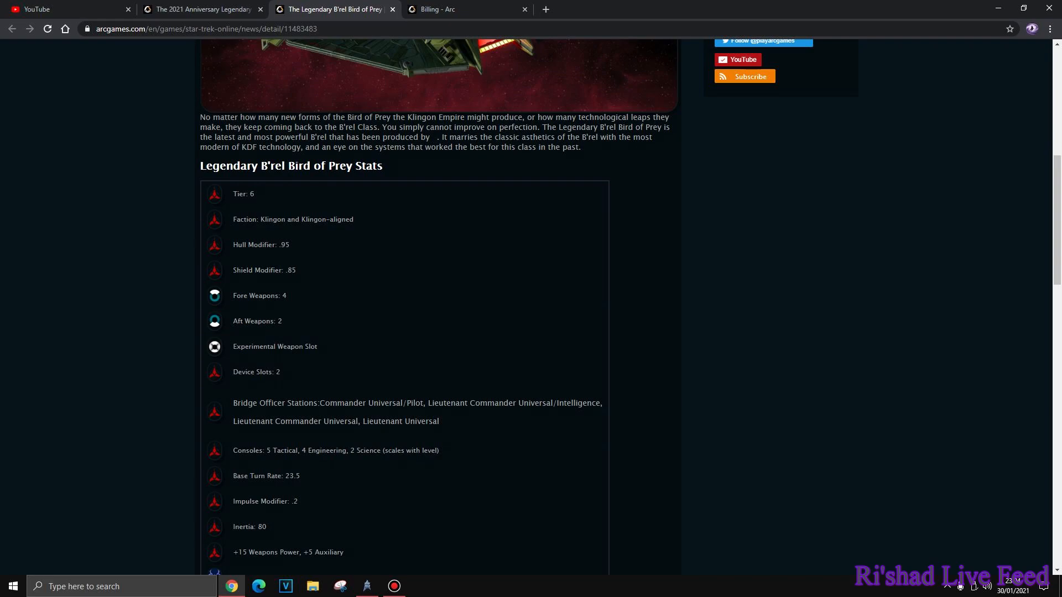
{"action": "scroll", "scroll_direction": "down", "scroll_amount": 3}
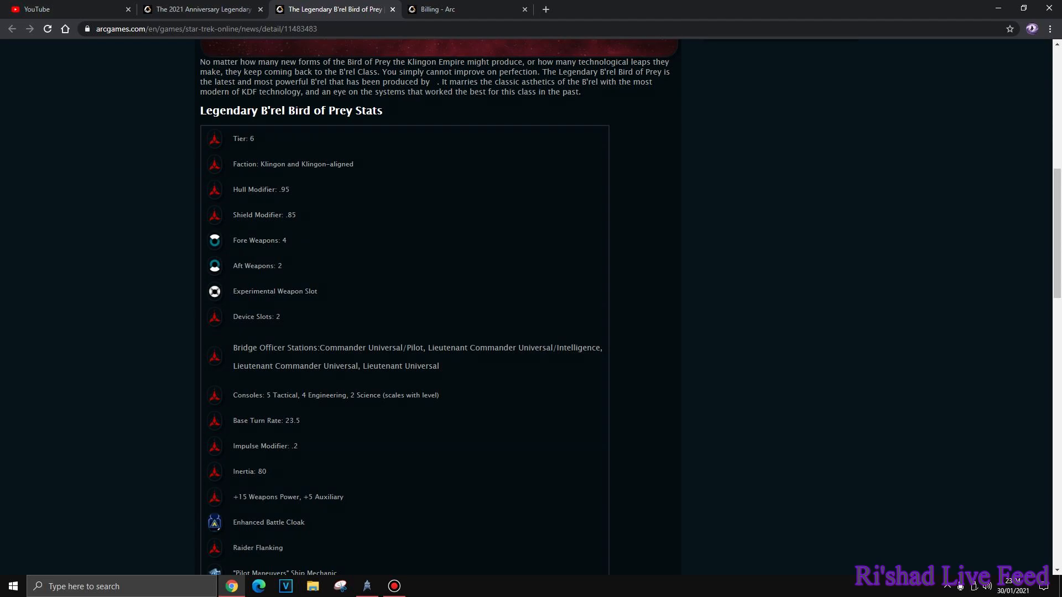
{"action": "scroll", "scroll_direction": "down", "scroll_amount": 3}
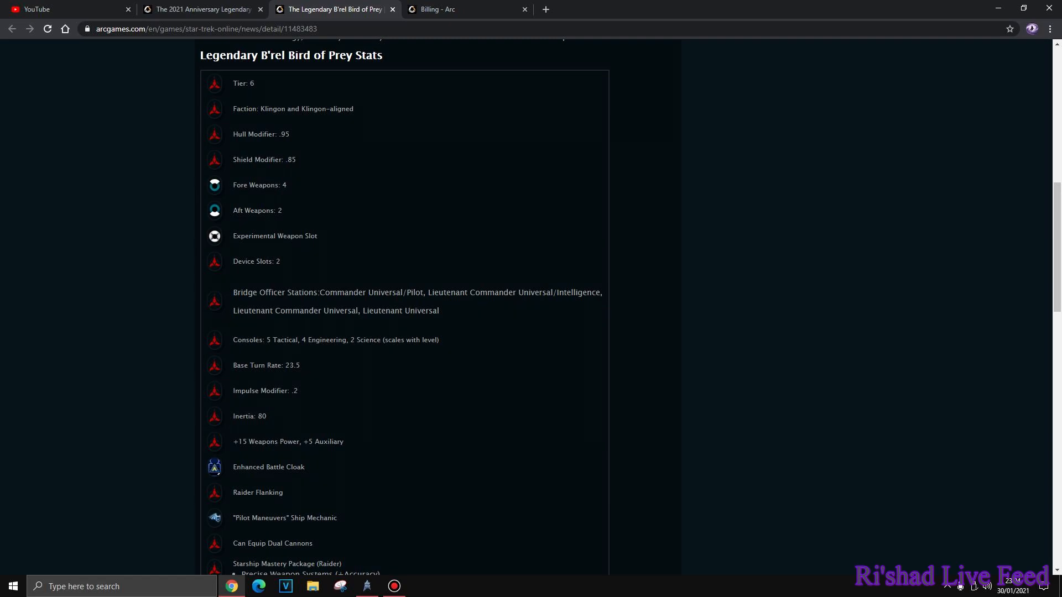
{"action": "scroll", "scroll_direction": "down", "scroll_amount": 3}
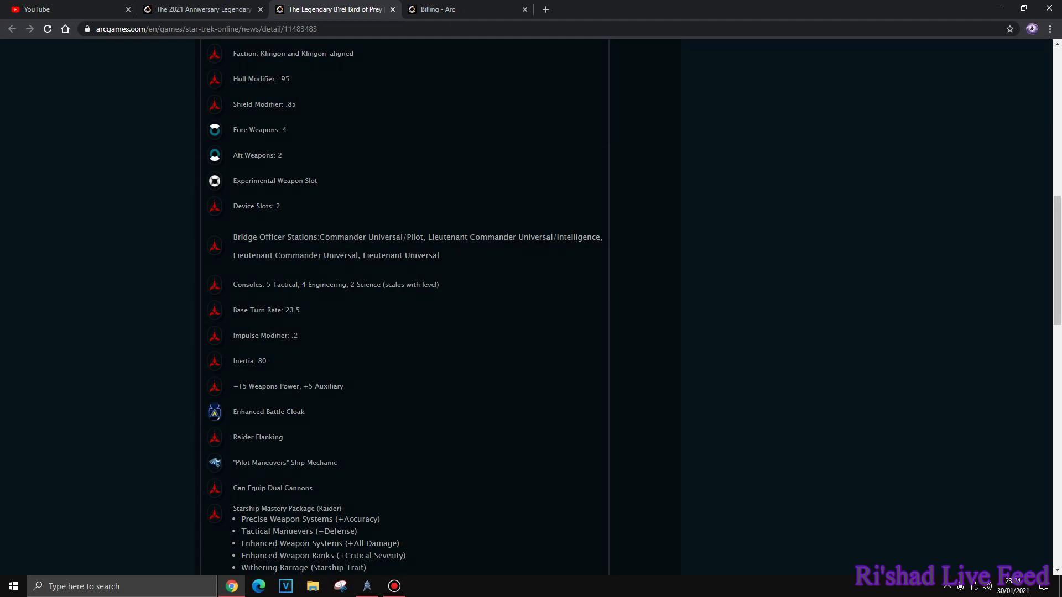
{"action": "scroll", "scroll_direction": "down", "scroll_amount": 3}
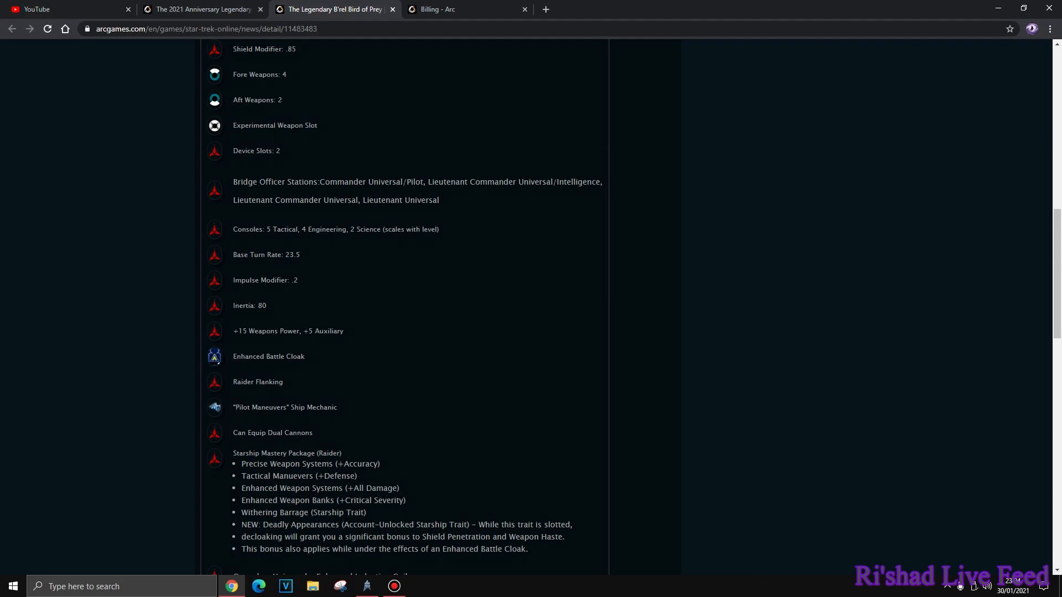
{"action": "scroll", "scroll_direction": "up", "scroll_amount": 3}
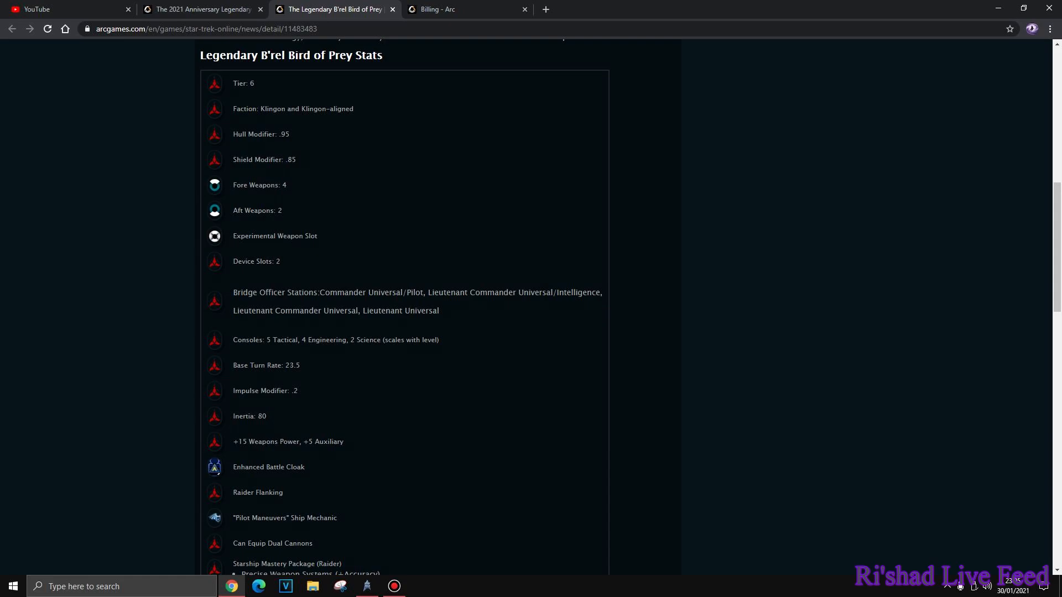
Scroll past the Starship Mastery Package to the universal consoles and New Visual Variant heading
{"action": "scroll", "scroll_direction": "down", "scroll_amount": 3}
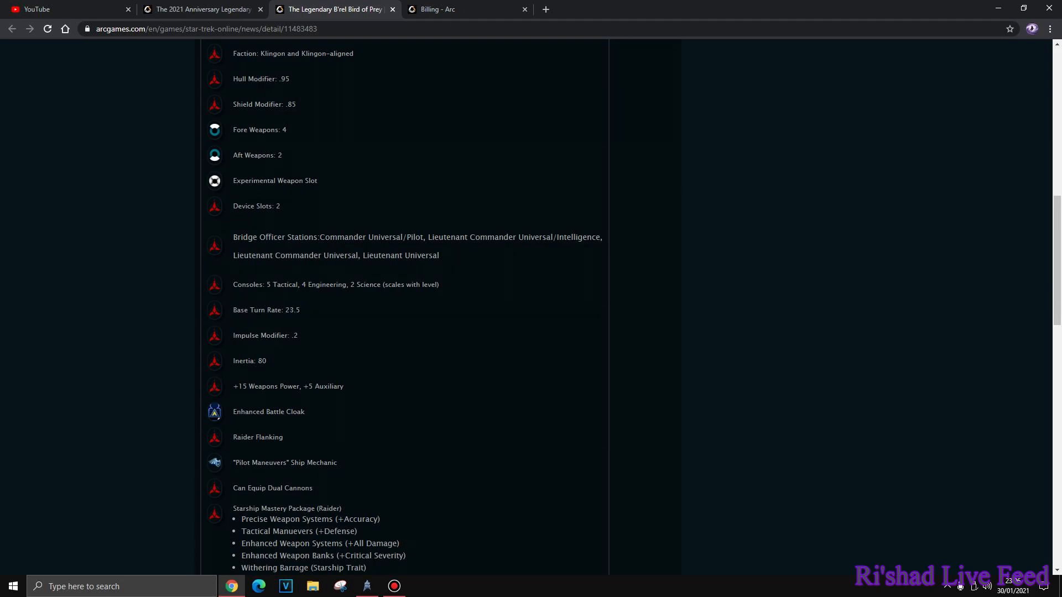
{"action": "scroll", "scroll_direction": "down", "scroll_amount": 3}
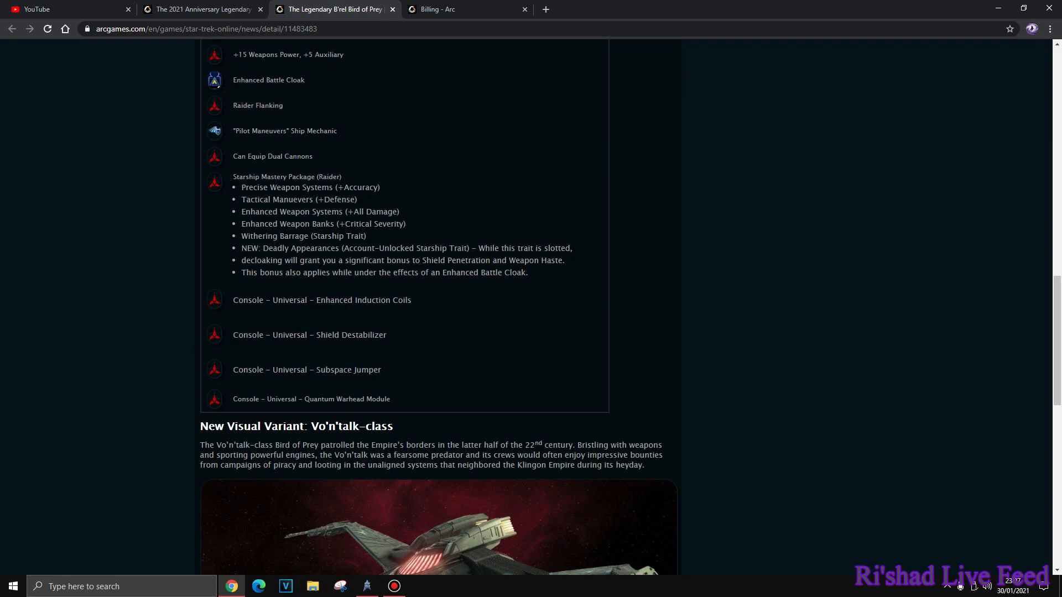
Scroll down to the full Vo'n'talk-class ship image and the Other Included Variants heading
{"action": "scroll", "scroll_direction": "down", "scroll_amount": 3}
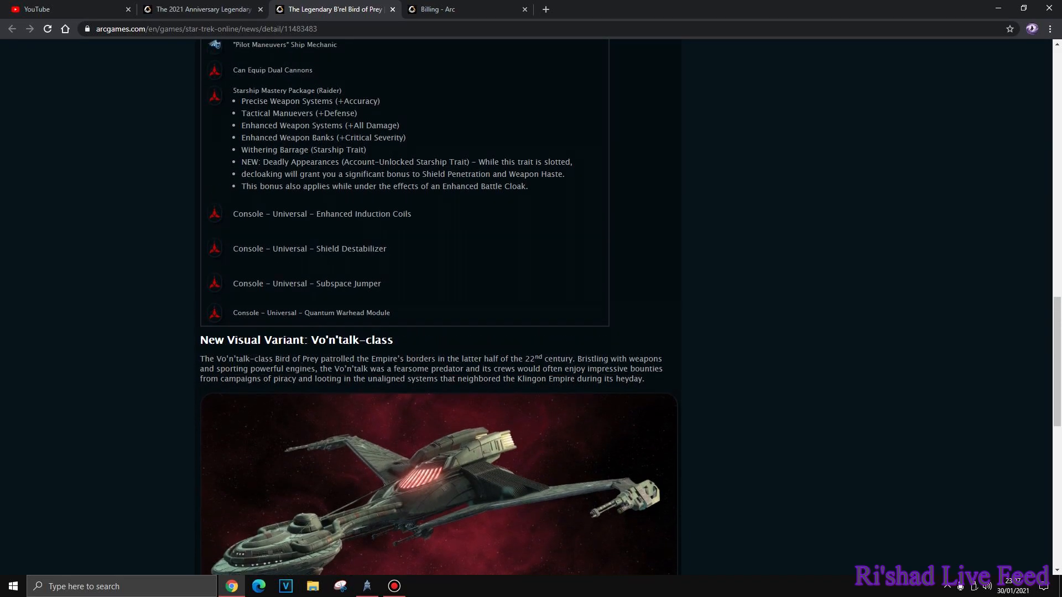
{"action": "scroll", "scroll_direction": "down", "scroll_amount": 3}
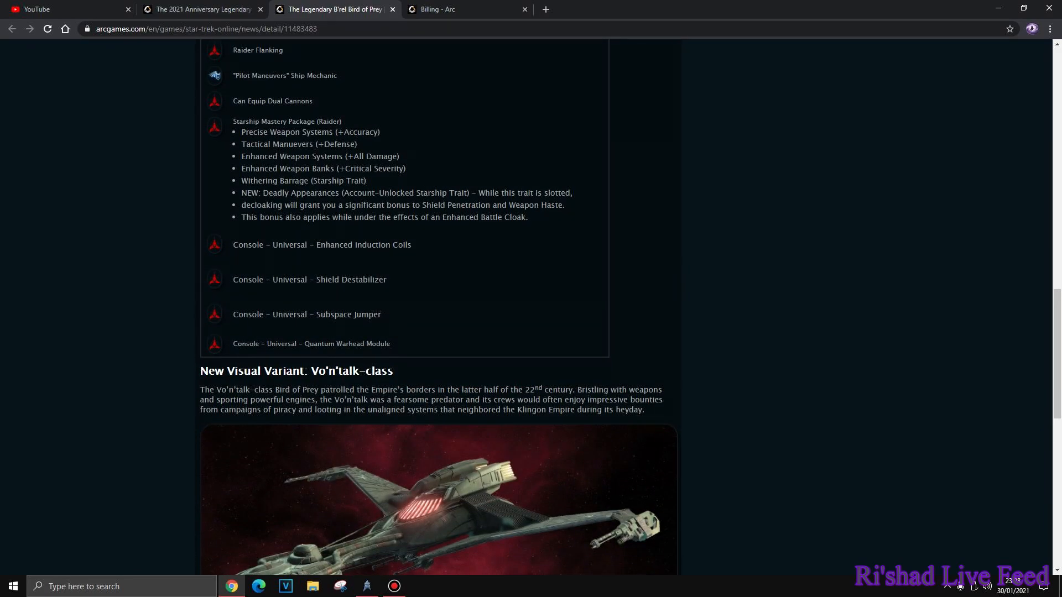
{"action": "scroll", "scroll_direction": "down", "scroll_amount": 3}
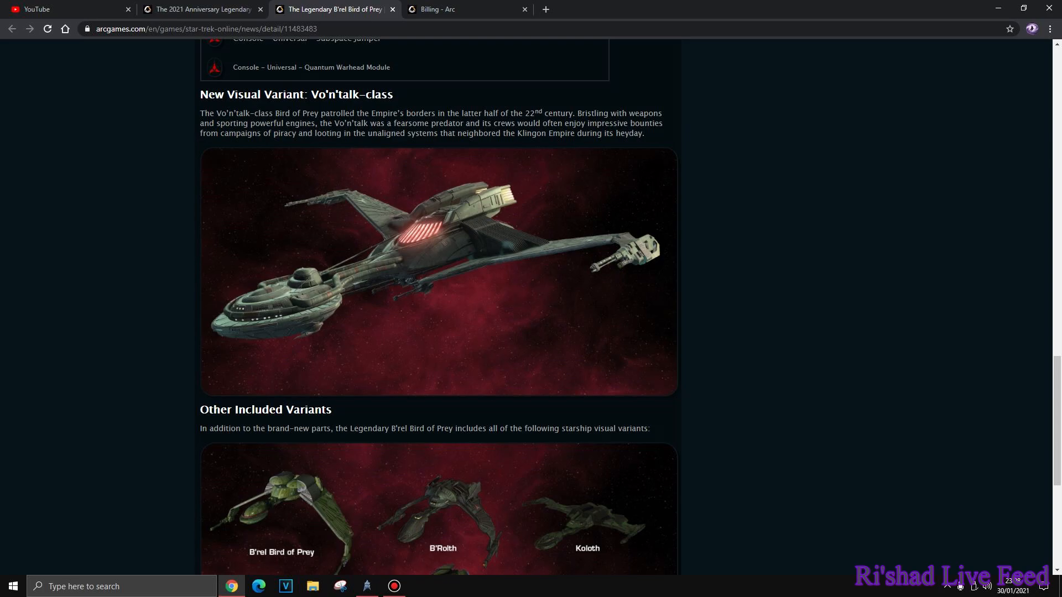
View the Other Included Variants image, then scroll back up to the Vo'n'talk-class section
{"action": "scroll", "scroll_direction": "down", "scroll_amount": 3}
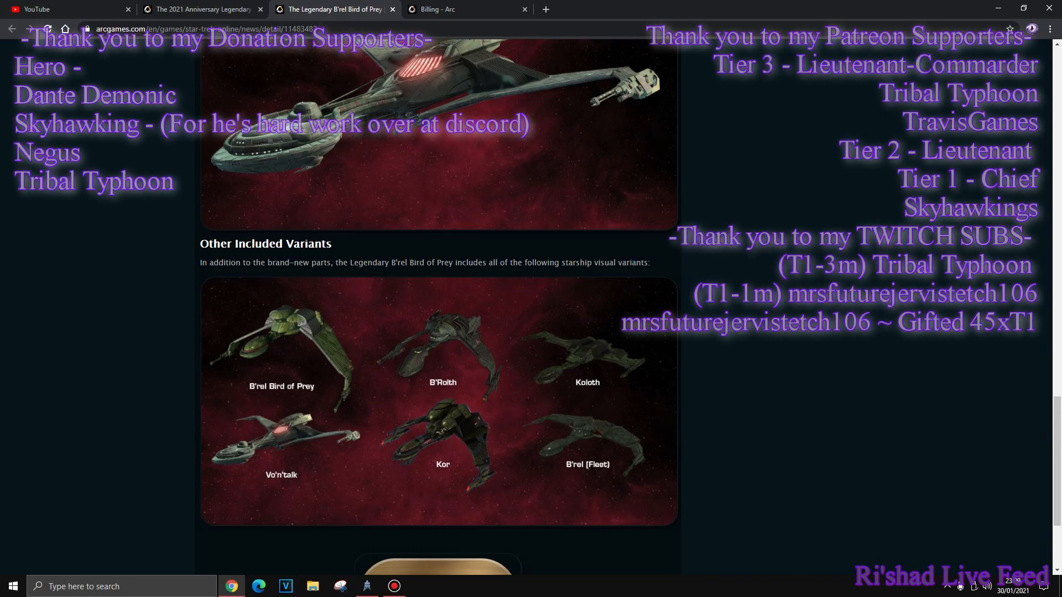
{"action": "scroll", "scroll_direction": "up", "scroll_amount": 3}
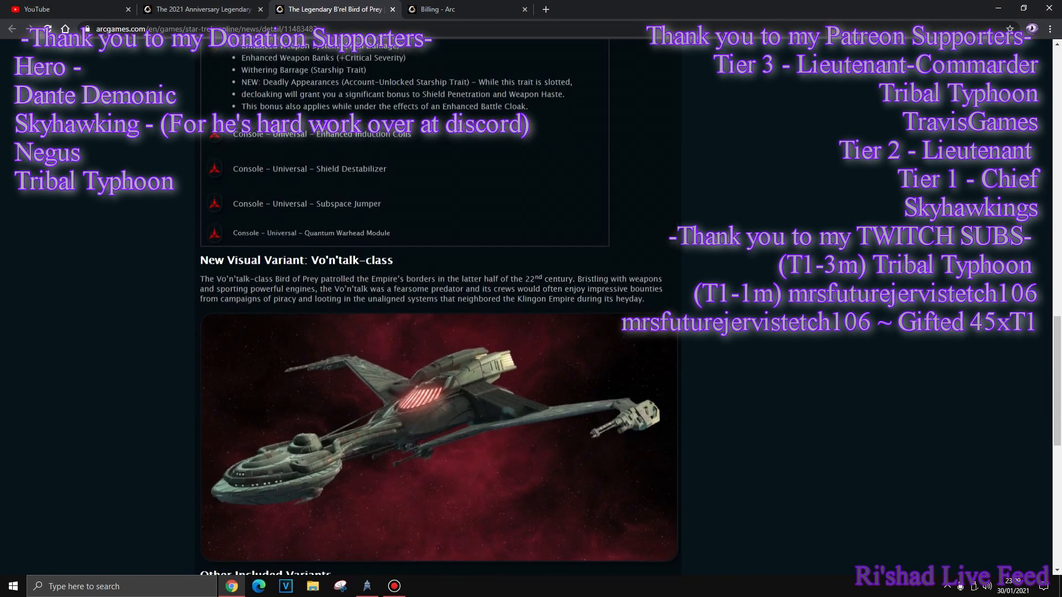